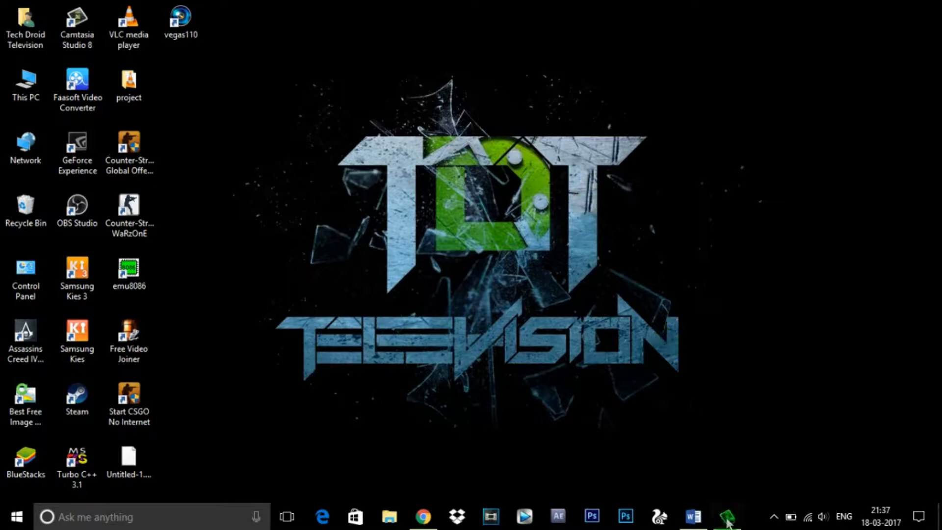
Search Microsoft Store for 'uc uwp' to find the installed UC Browser UWP app
click(354, 517)
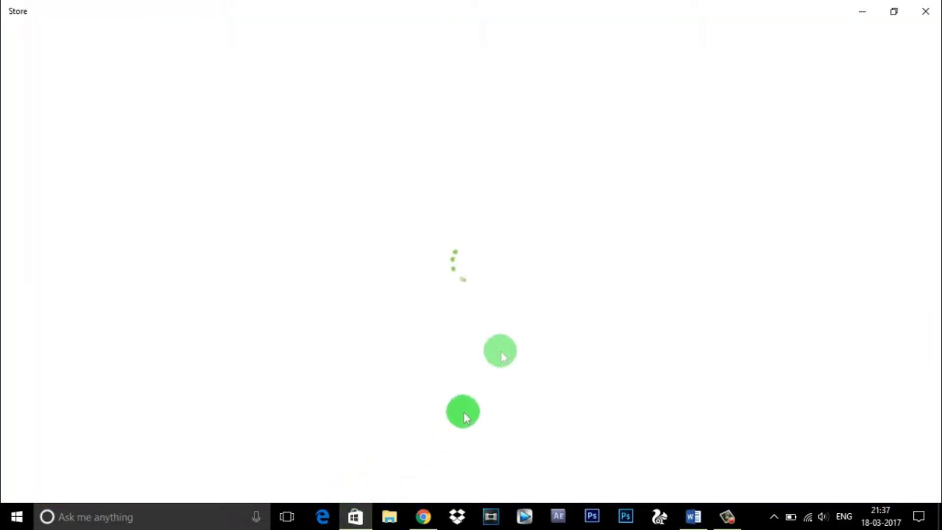
text(uc ut)
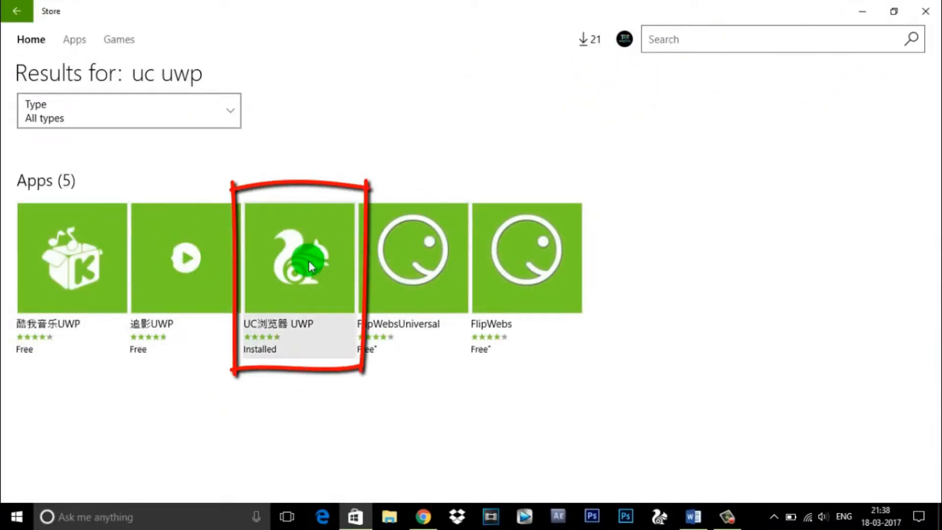
Read the UC浏览器 UWP store page's screenshots, description and ratings and reviews
click(298, 257)
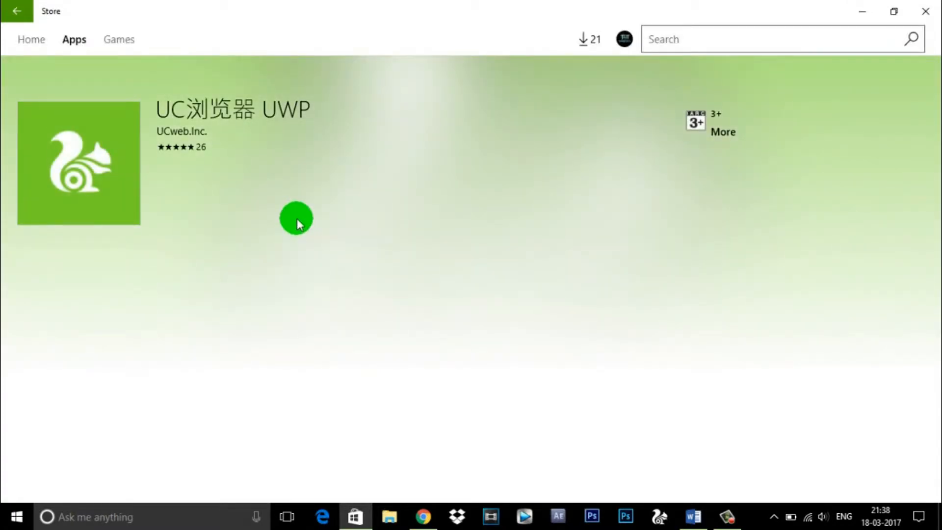
scroll(down, 3)
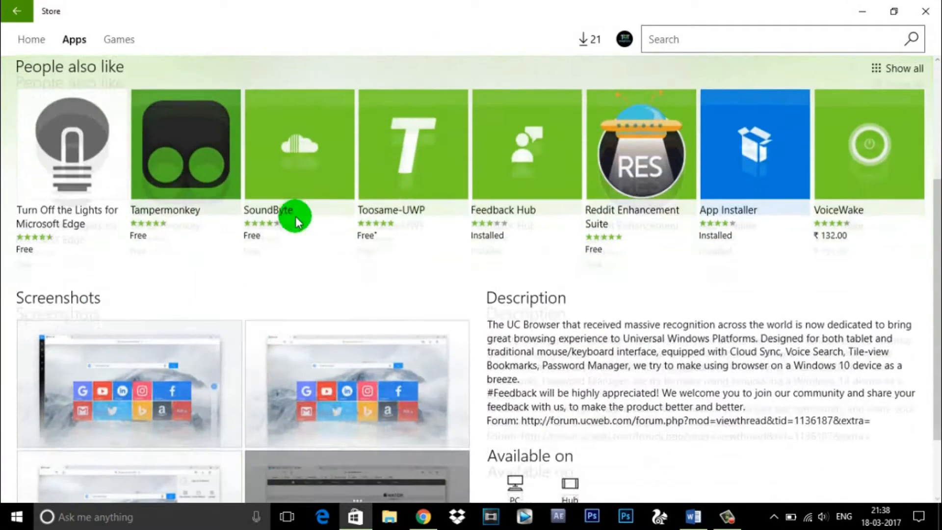
scroll(down, 3)
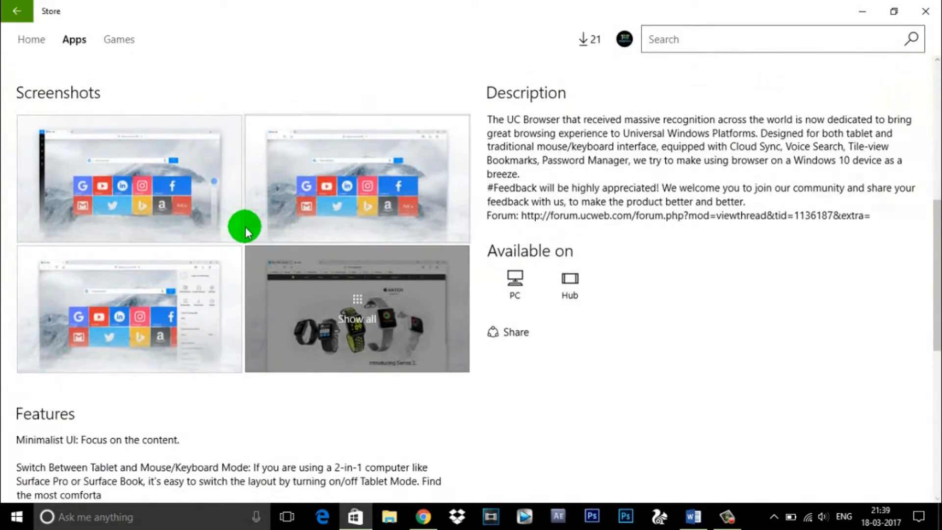
scroll(up, 3)
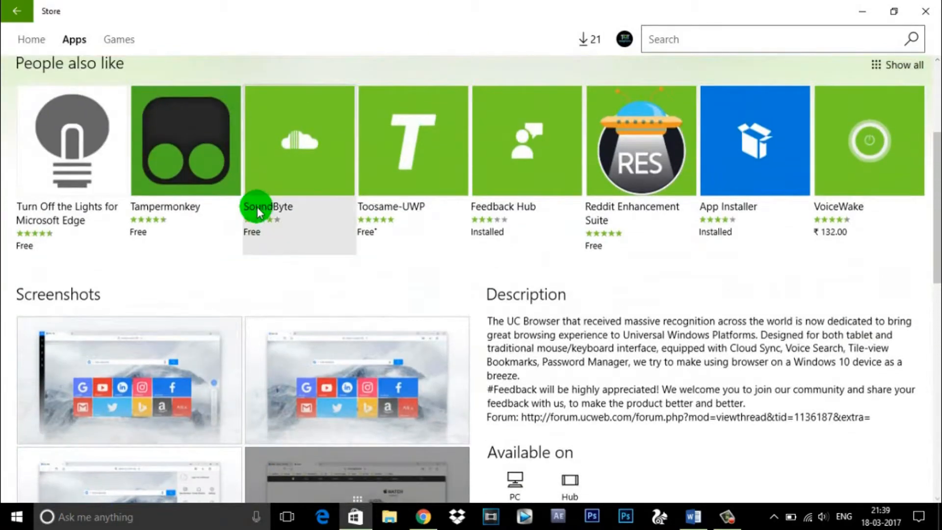
scroll(down, 3)
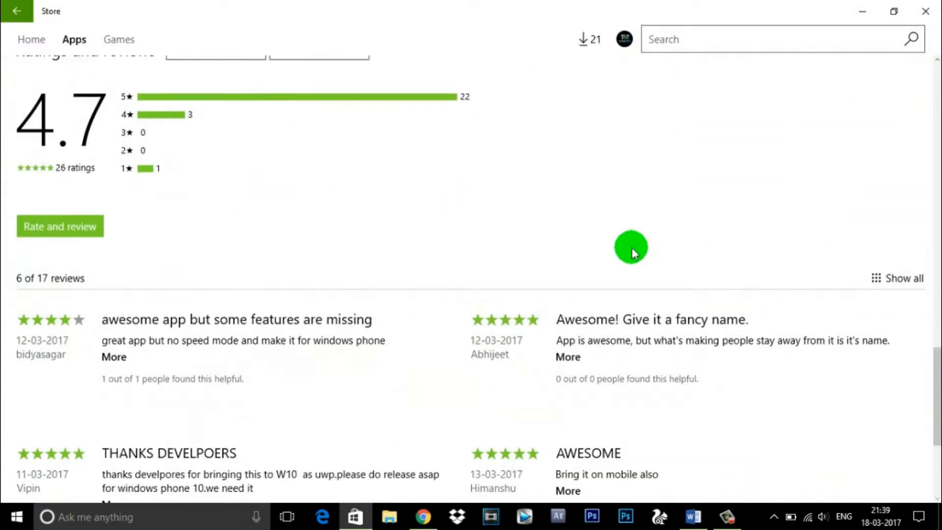
scroll(down, 3)
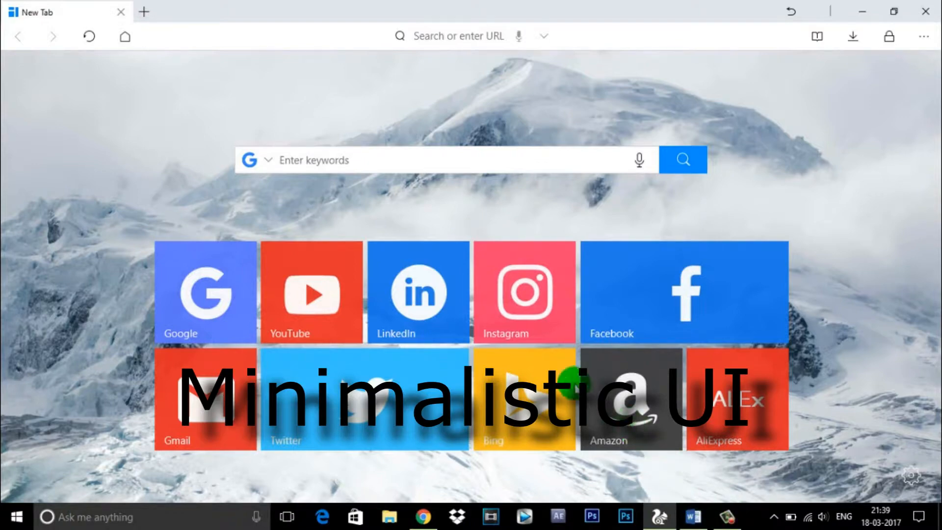
Turn on Windows tablet mode from Action Center so UC Browser shows its tablet layout
click(919, 517)
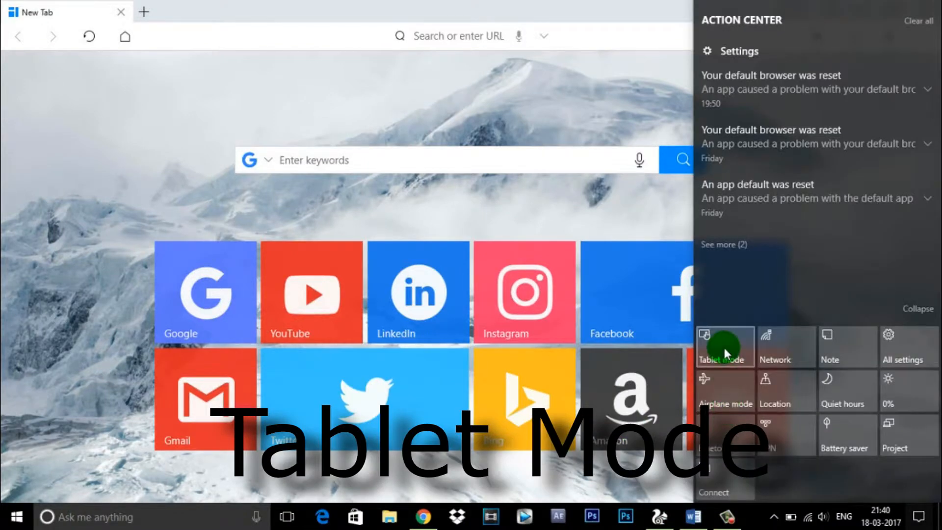
click(724, 346)
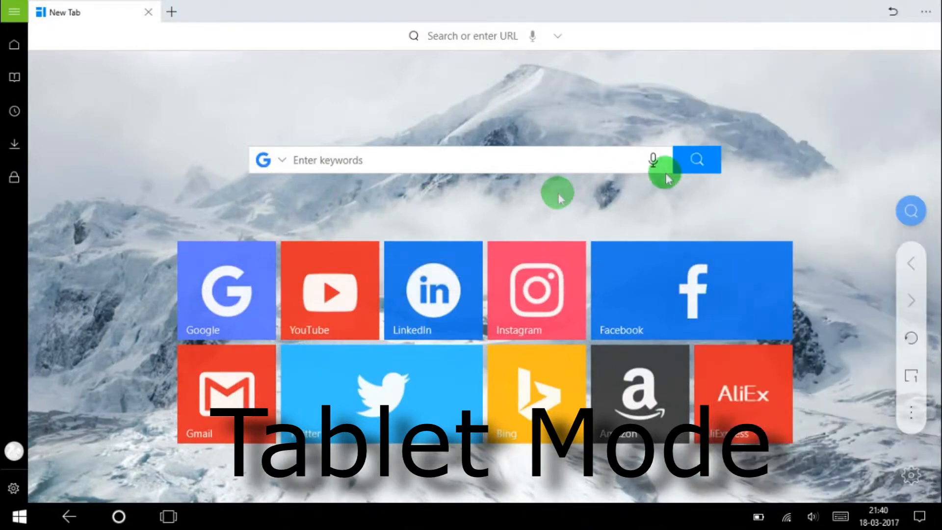
mouse_move(912, 420)
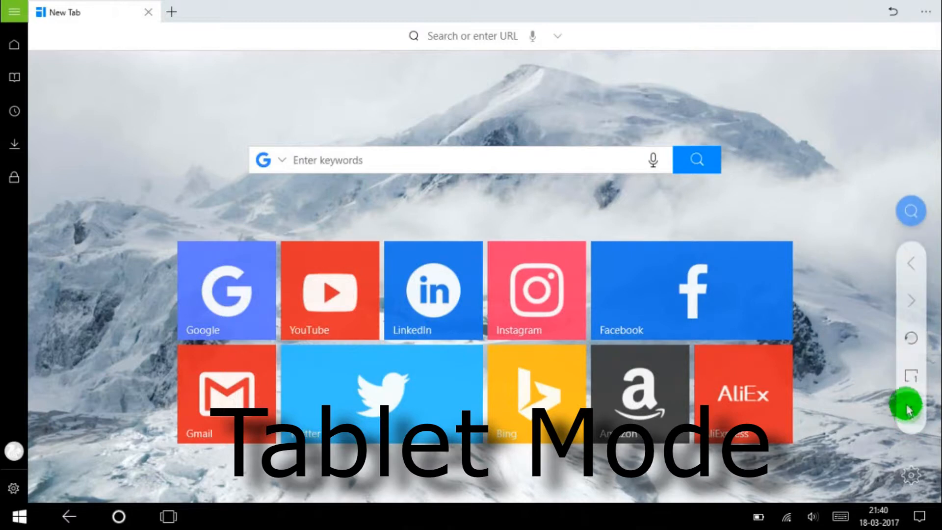
mouse_move(879, 234)
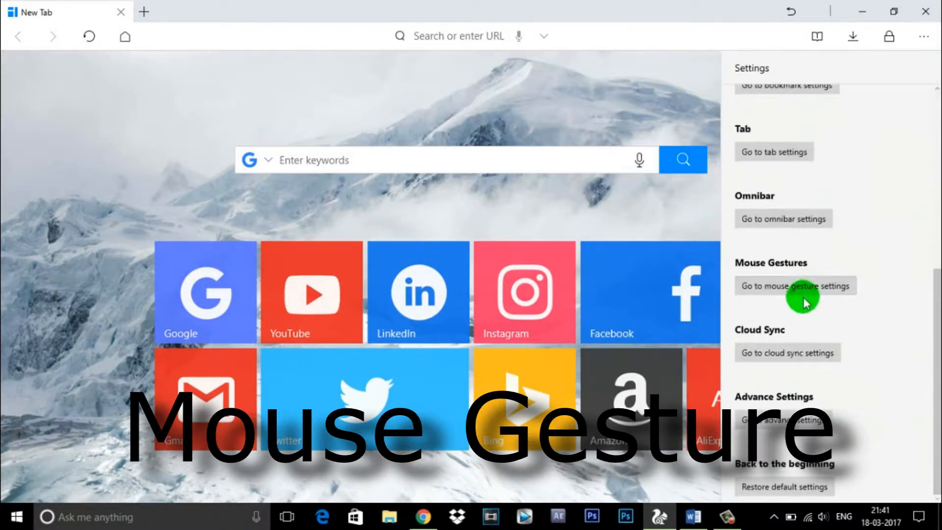
View the mouse gesture list, then search 'how to' on the new tab for suggestions
click(794, 286)
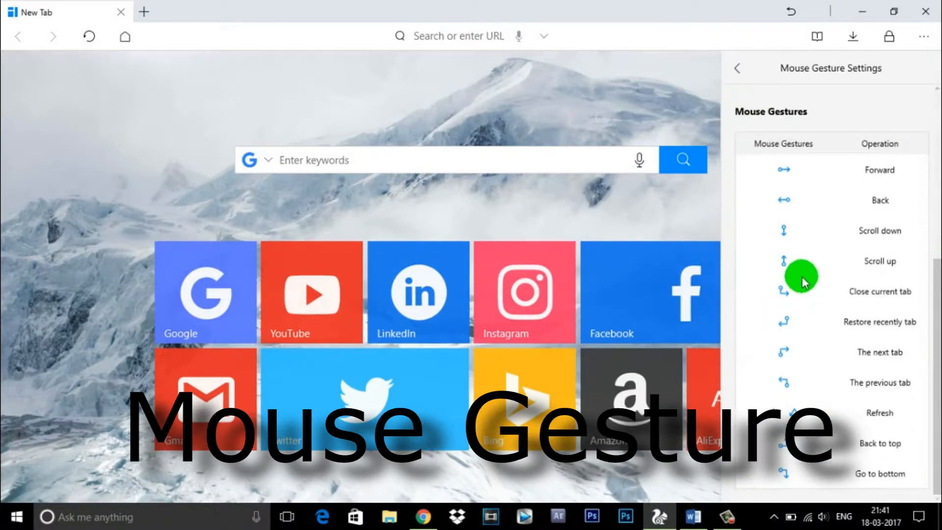
mouse_move(844, 204)
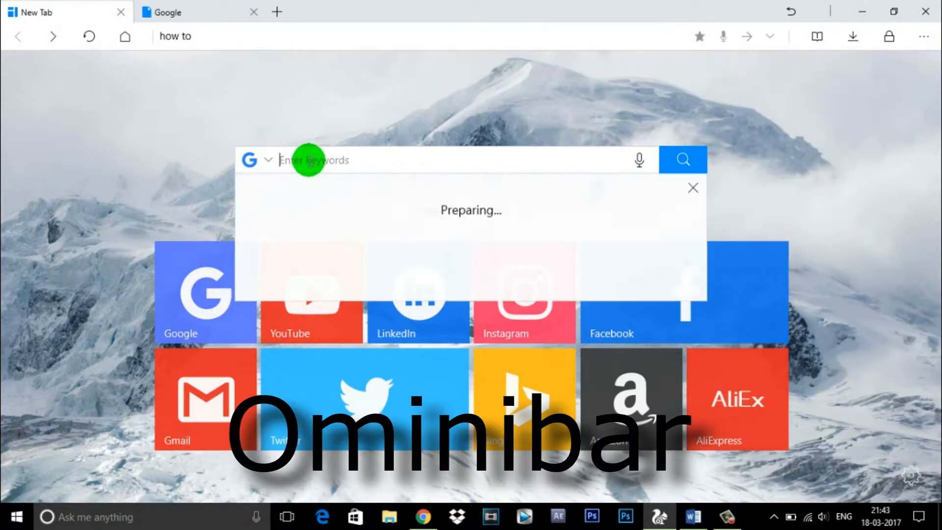
text(how to)
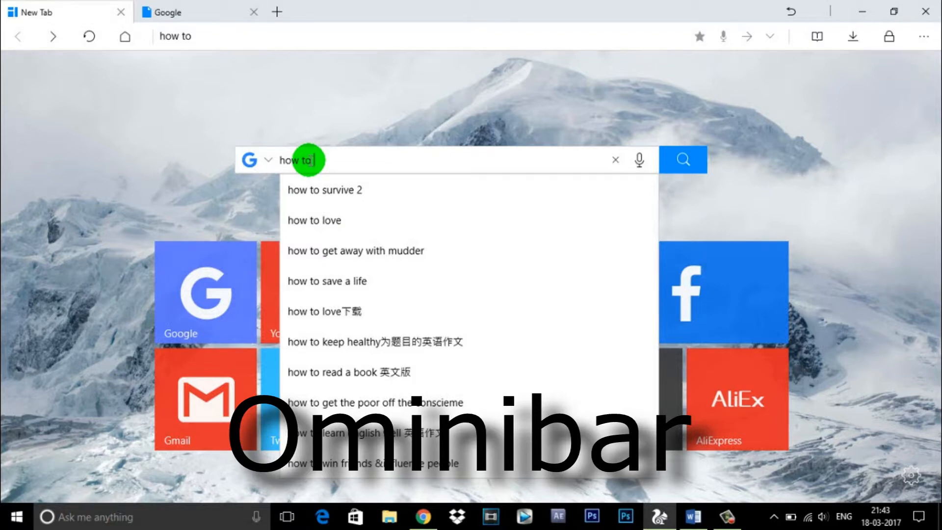
Show bookmarks in tile view, then launch a Private Window from the ... menu
click(815, 36)
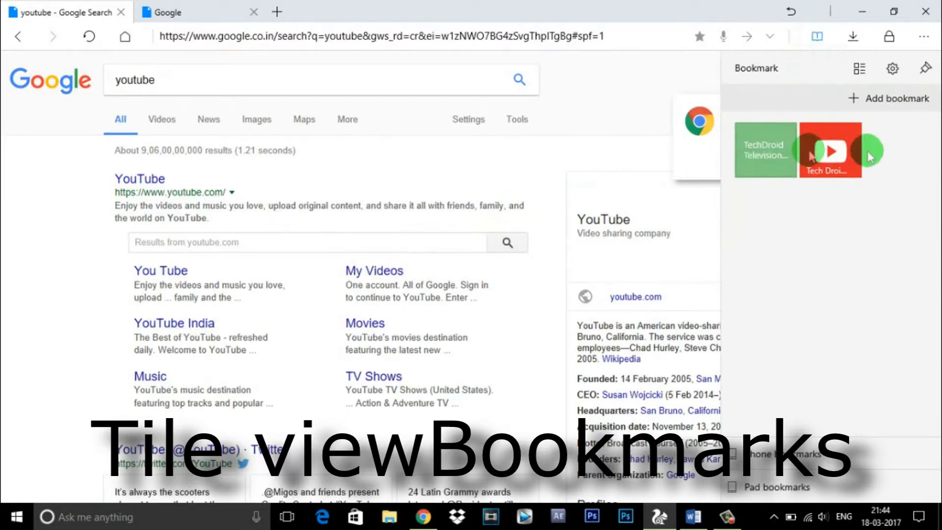
click(765, 150)
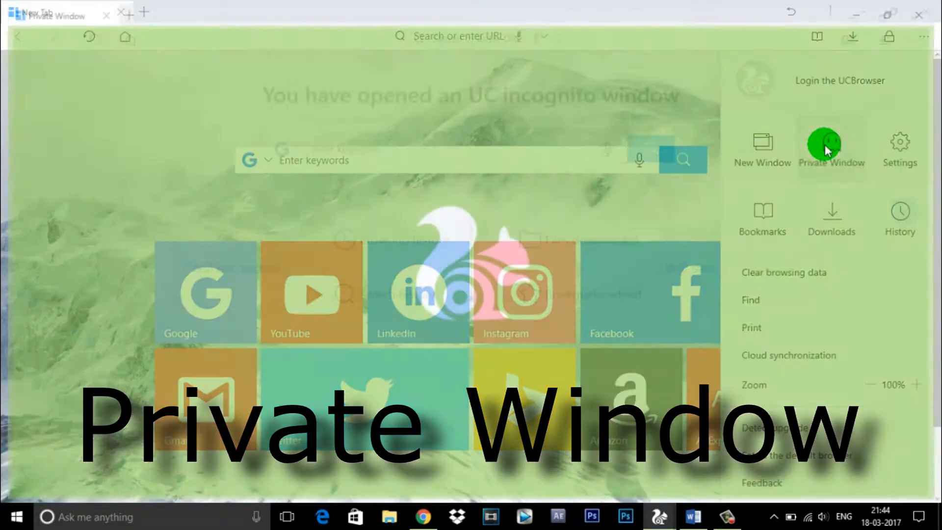
click(831, 147)
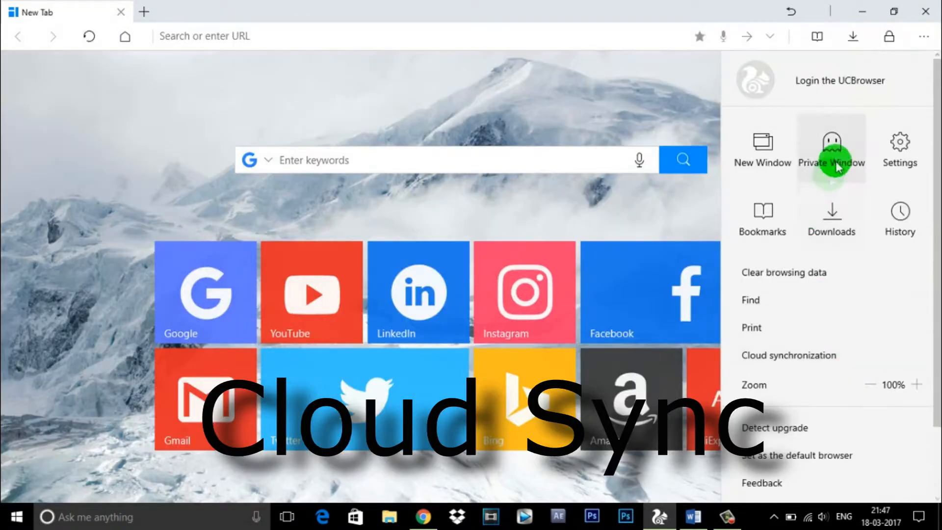
click(838, 79)
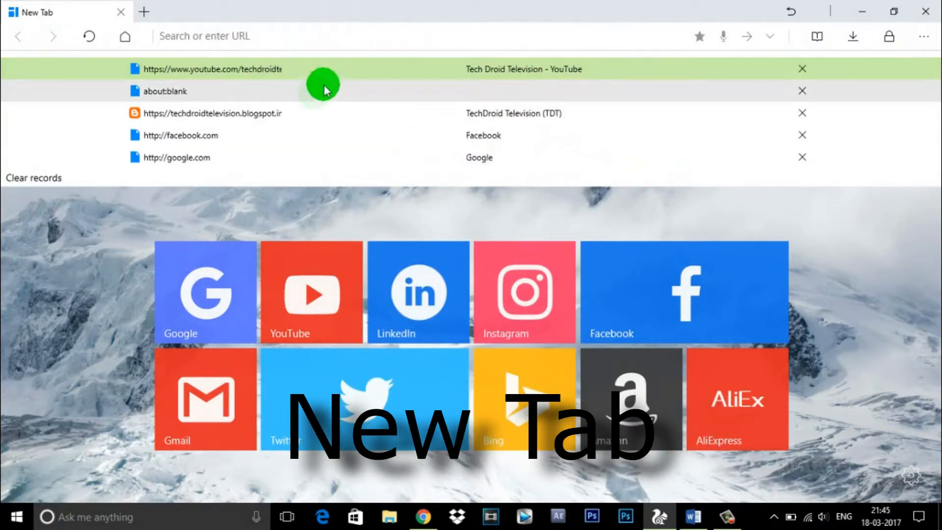
mouse_move(221, 150)
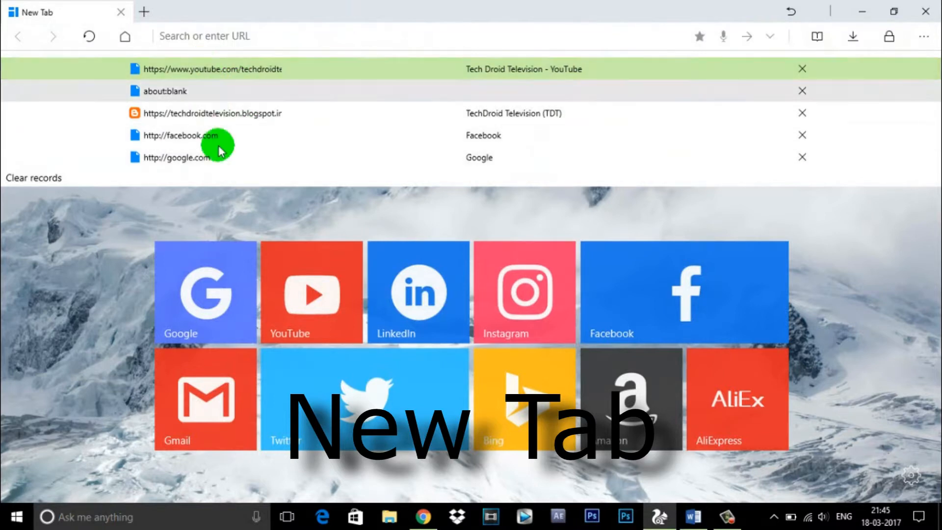
View the saved Passwords panel and its YouTube entry
click(890, 36)
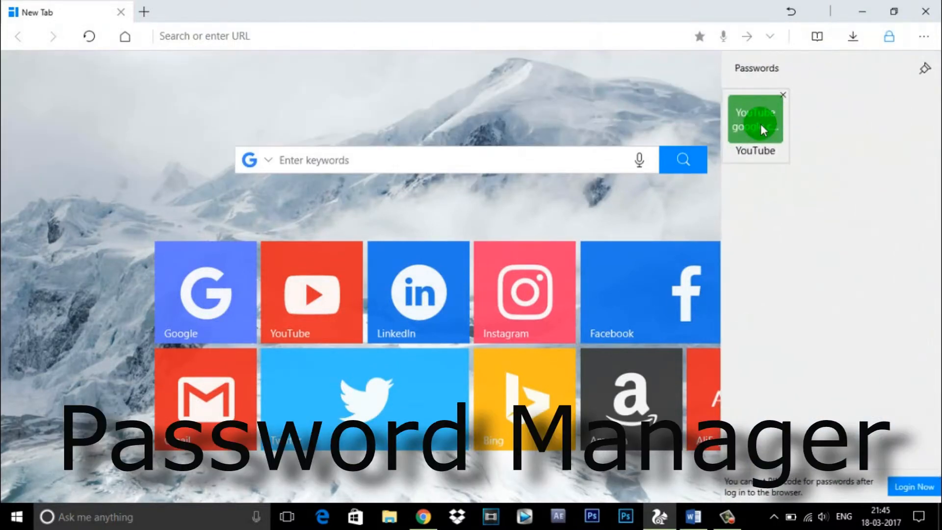
click(756, 124)
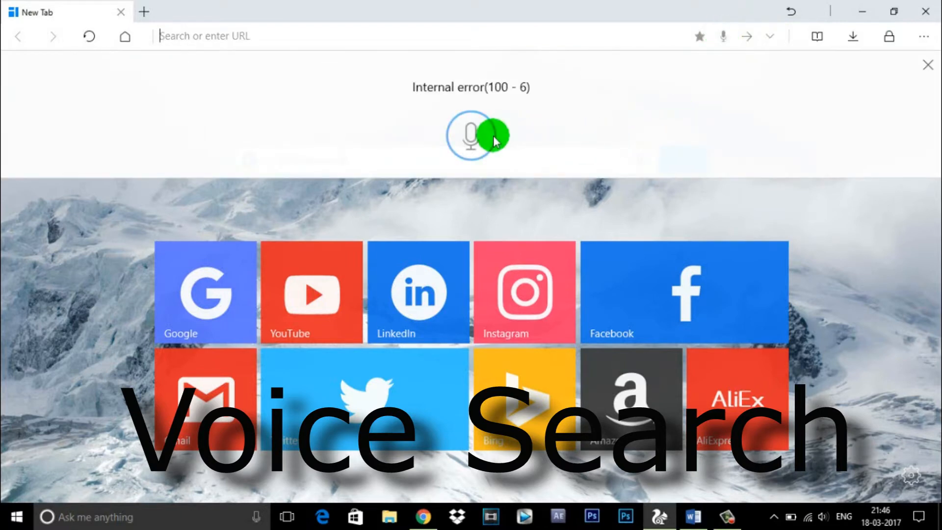
mouse_move(728, 175)
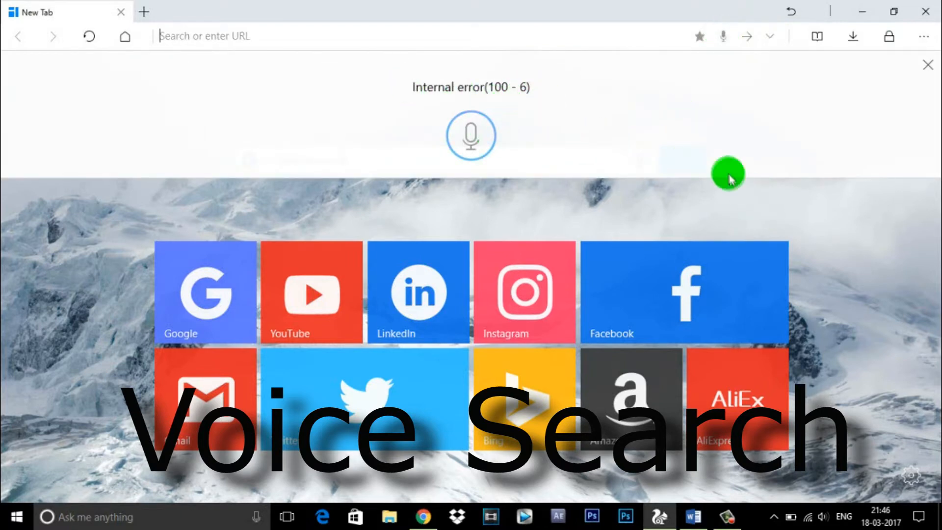